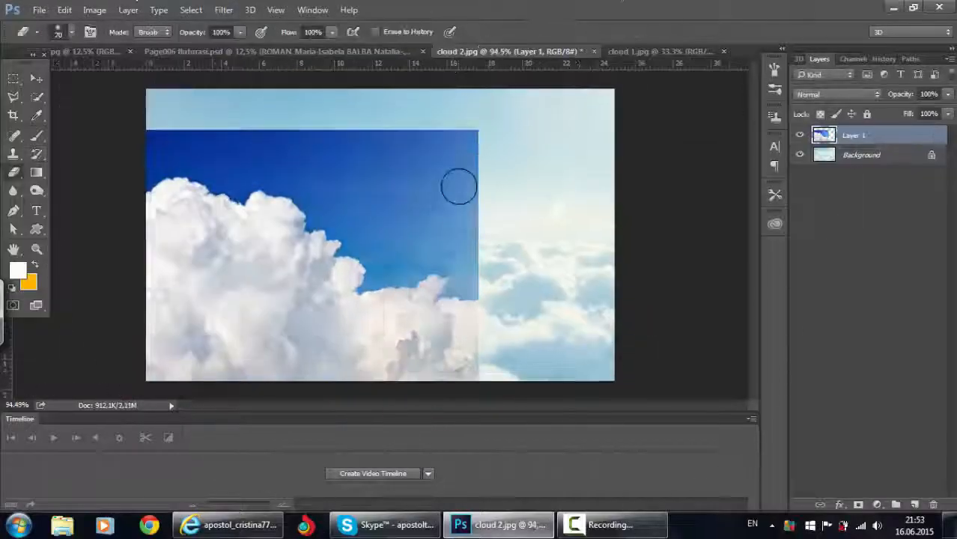
Blend the cloud layer's edges into the sky and position the pasted fighter jets
click(636, 51)
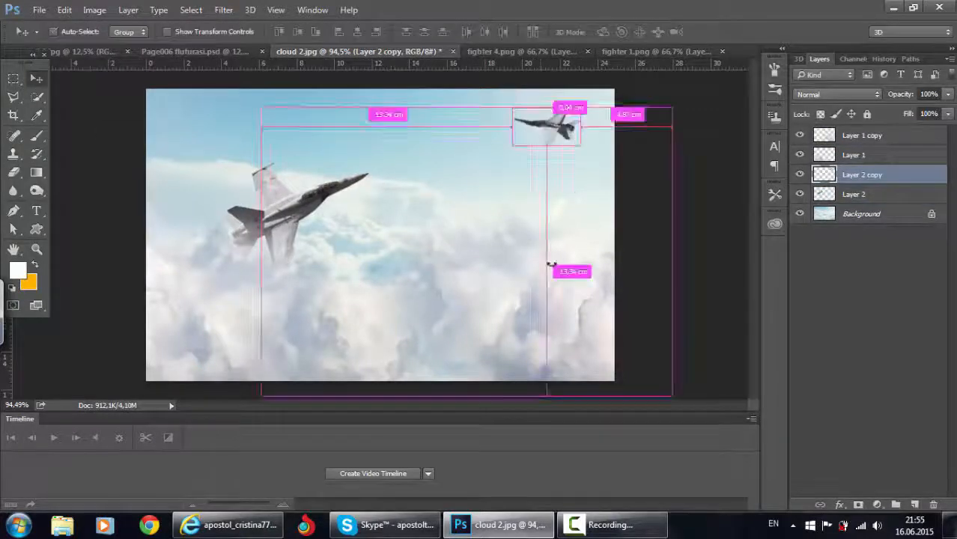
Bring in Curves, Color Lookup and Photo Filter layers and a dark Linear Light layer
click(611, 50)
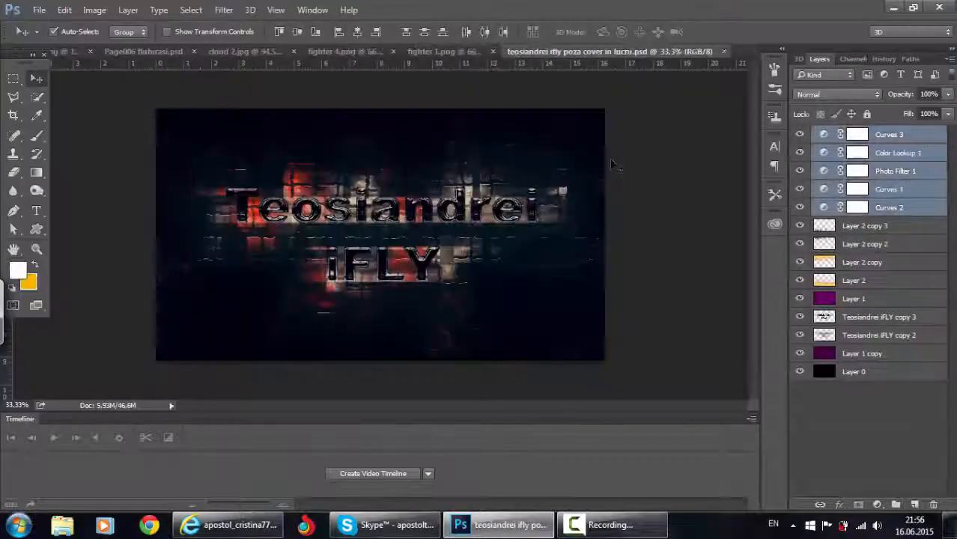
click(303, 51)
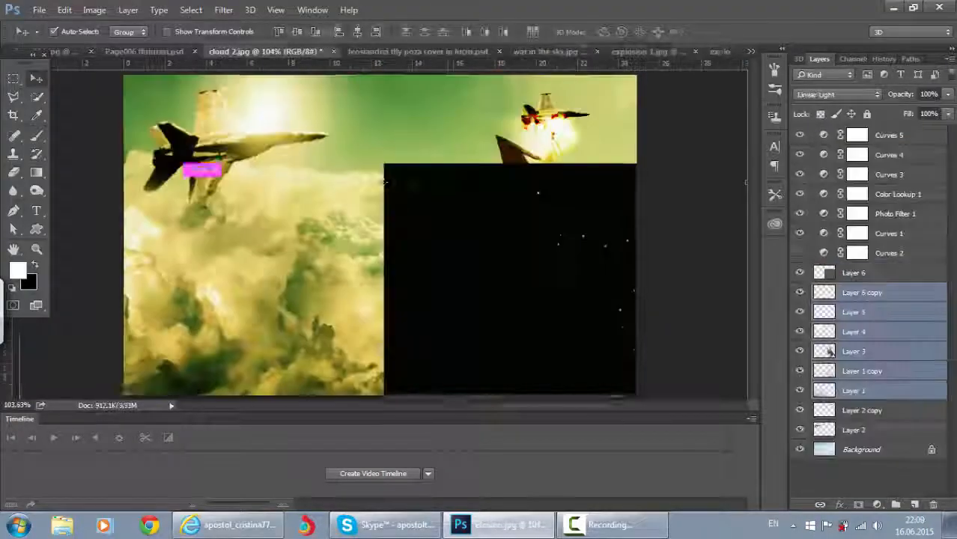
Place a large dark foreground jet with extra jets and paint smoke trails on new layers
click(192, 9)
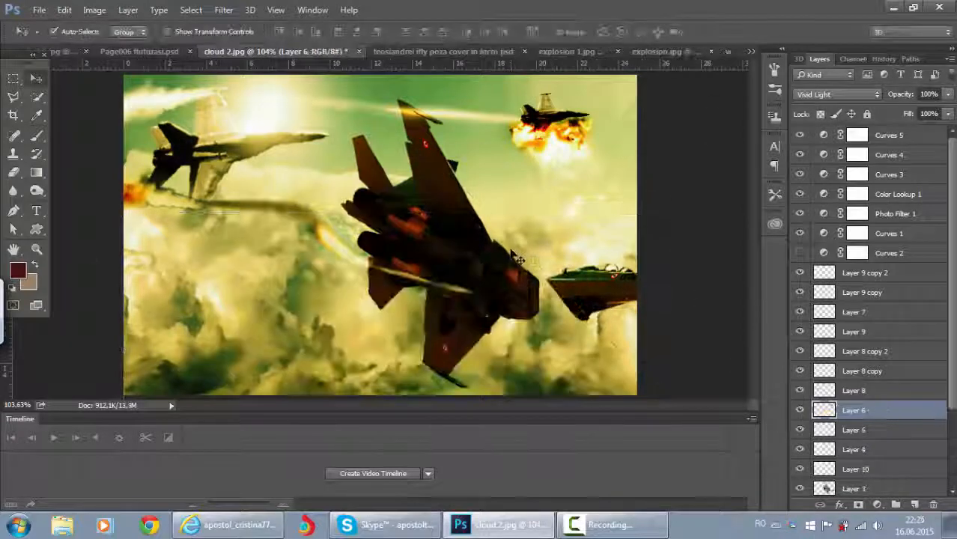
Soften trails with a 37% opacity brush and place the explosion as Layer 11 over the big jet
click(836, 92)
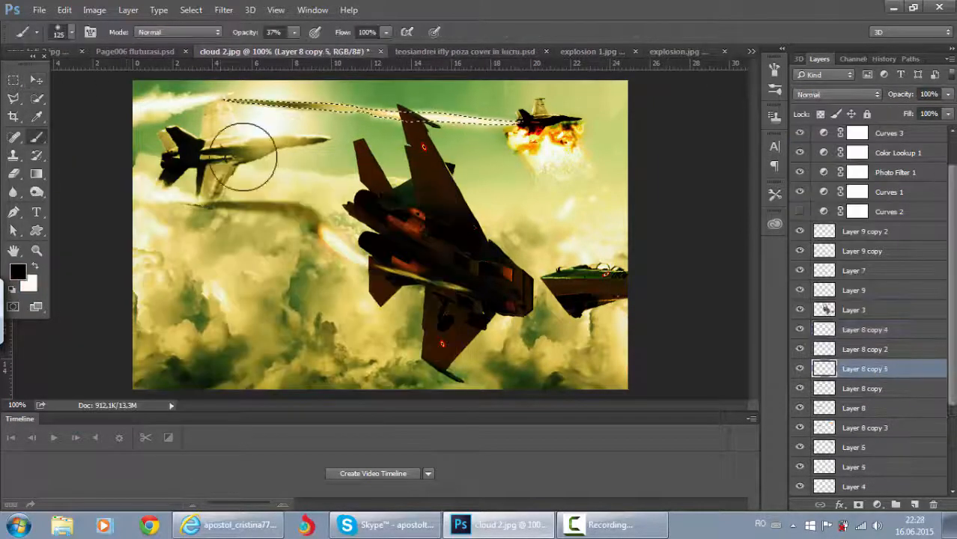
click(64, 9)
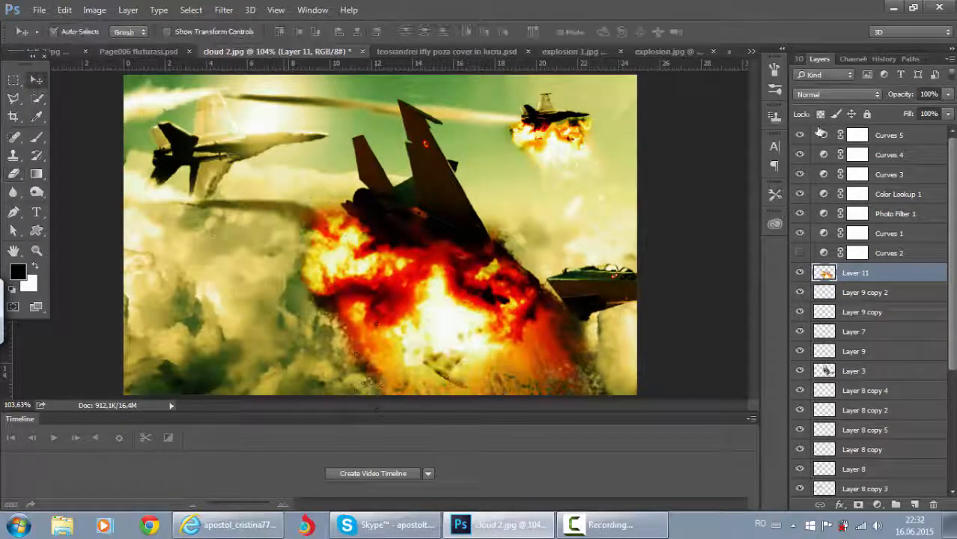
Duplicate explosion layers in Subtract blend, add Photo Filter and Curves, name the save 'sky warriors in work'
click(836, 93)
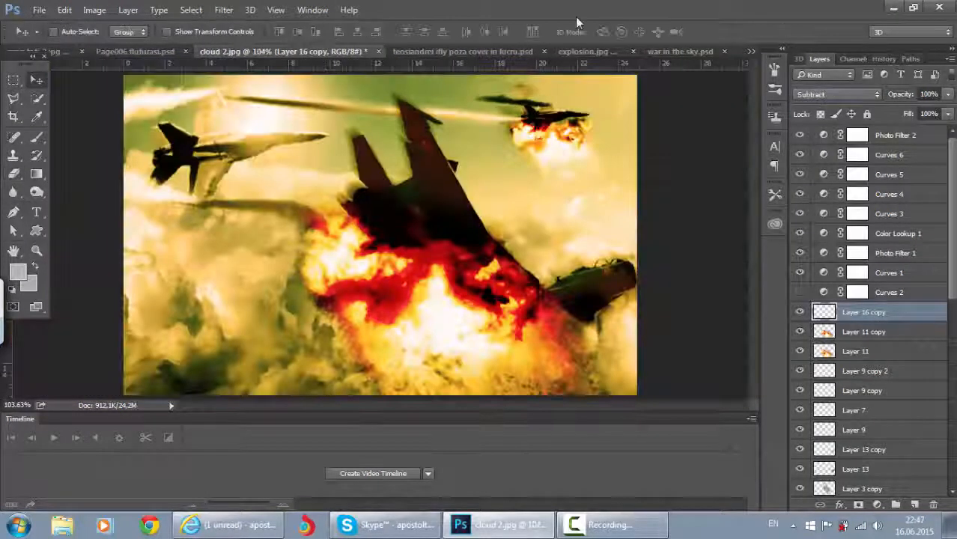
click(835, 93)
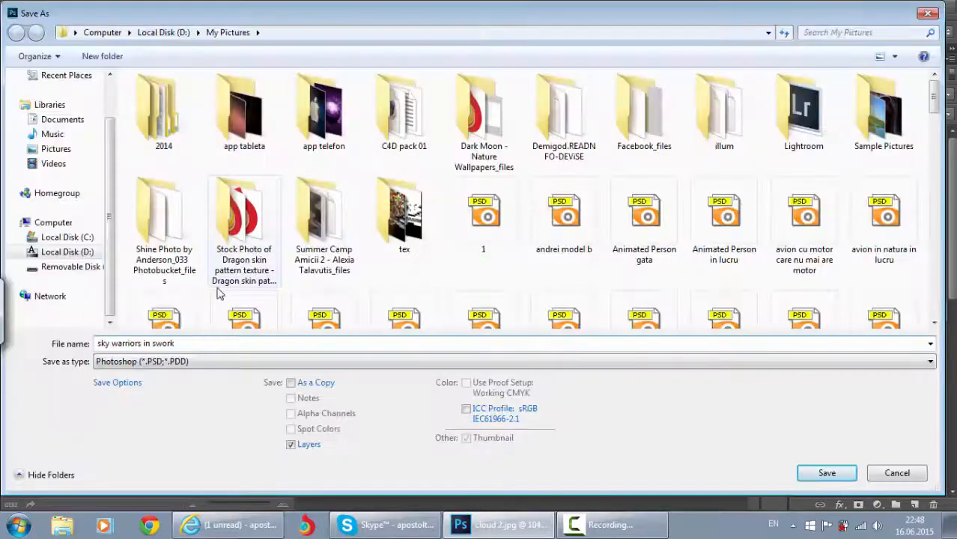
Confirm saving the artwork as the layered PSD 'sky warriors in work'
click(826, 473)
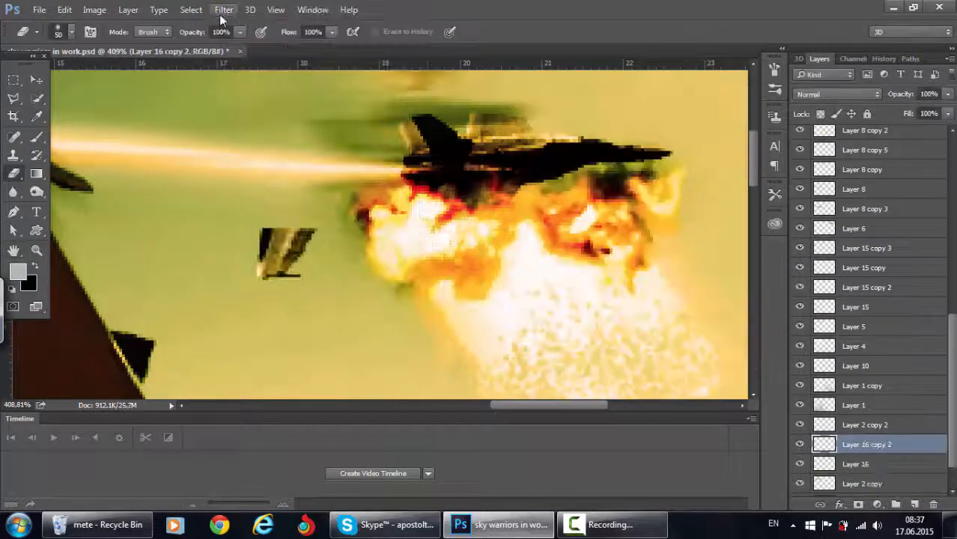
Copy flames from fire 2.jpg onto the explosion and streak them with Motion Blur
click(277, 51)
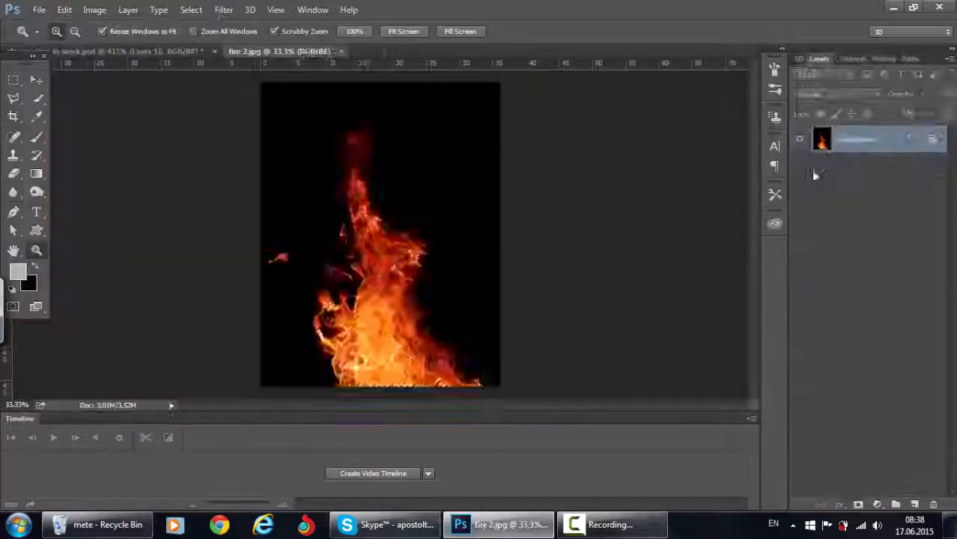
click(127, 51)
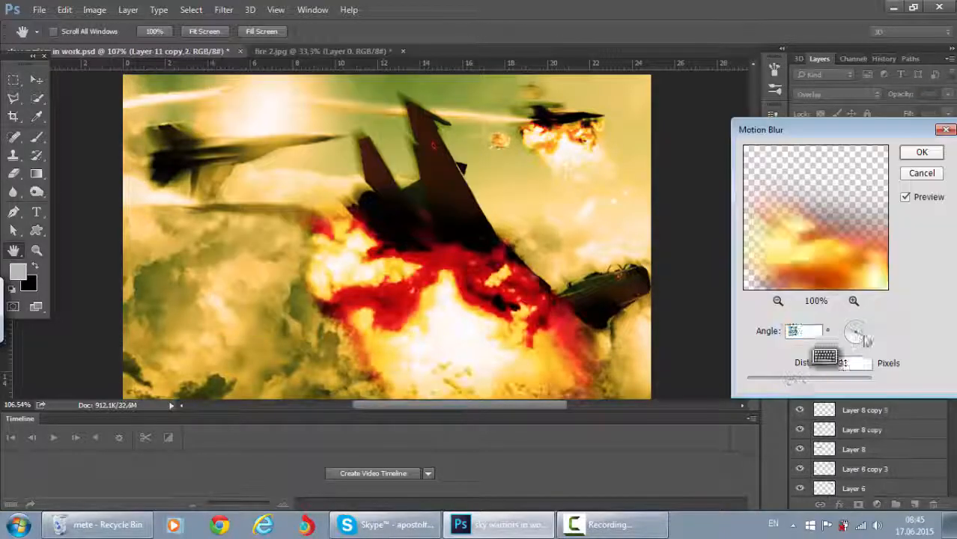
click(250, 9)
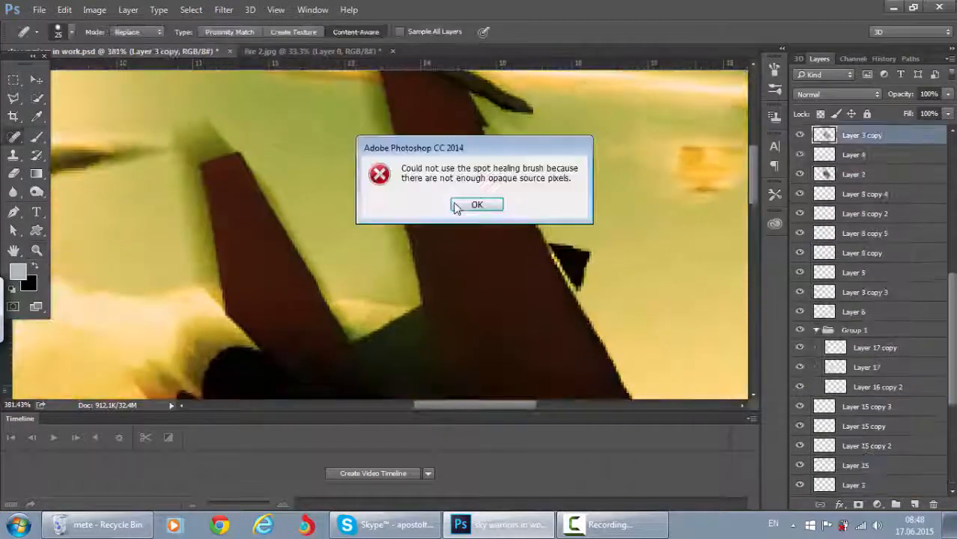
Set the SKY WARRIORS title with Bevel & Emboss, Texture and Stroke and paste the emblem
click(476, 203)
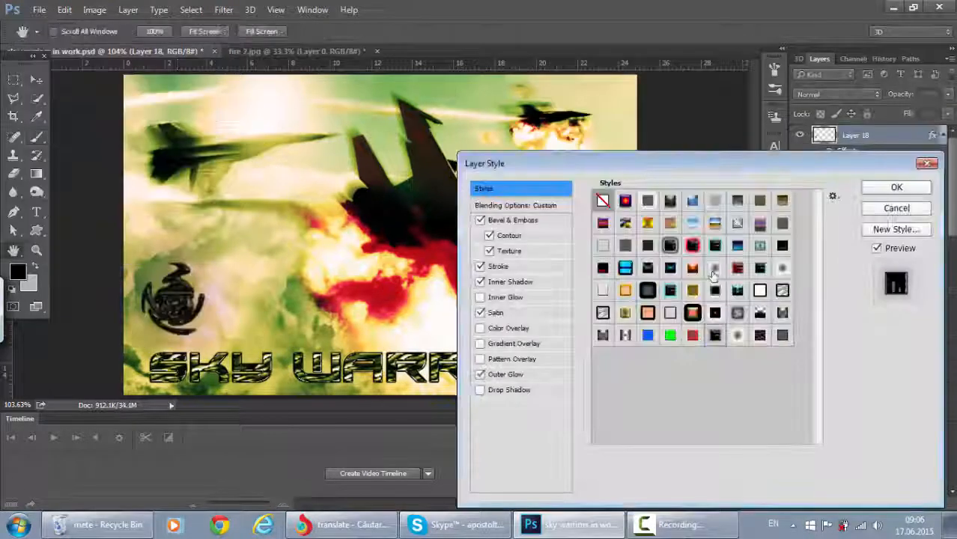
Give emblem Layer 18 a metallic style preset with Stroke and resize it beside the title
click(896, 187)
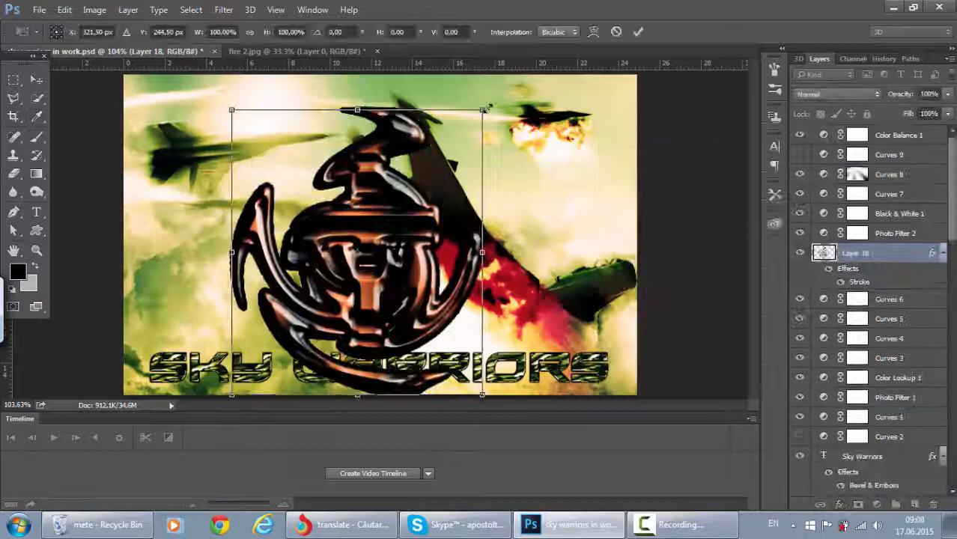
click(38, 9)
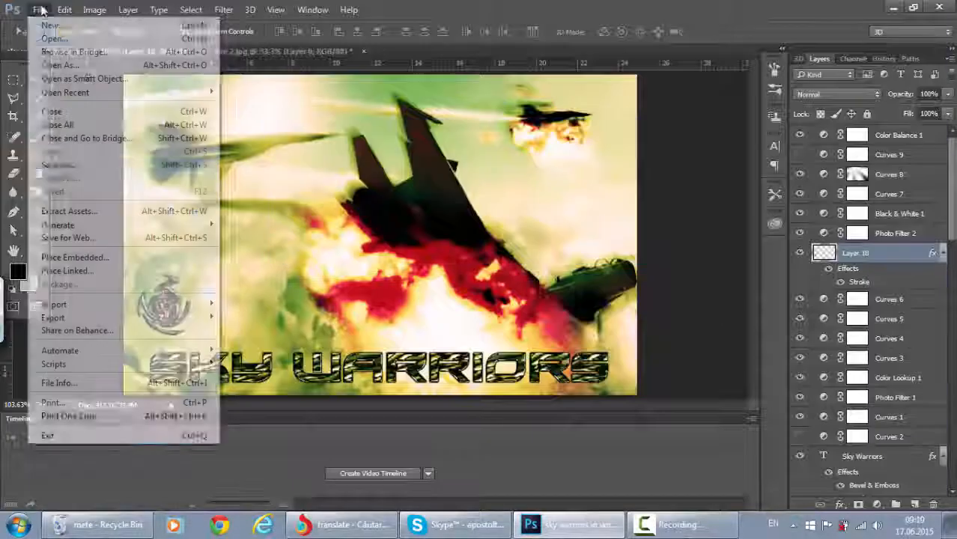